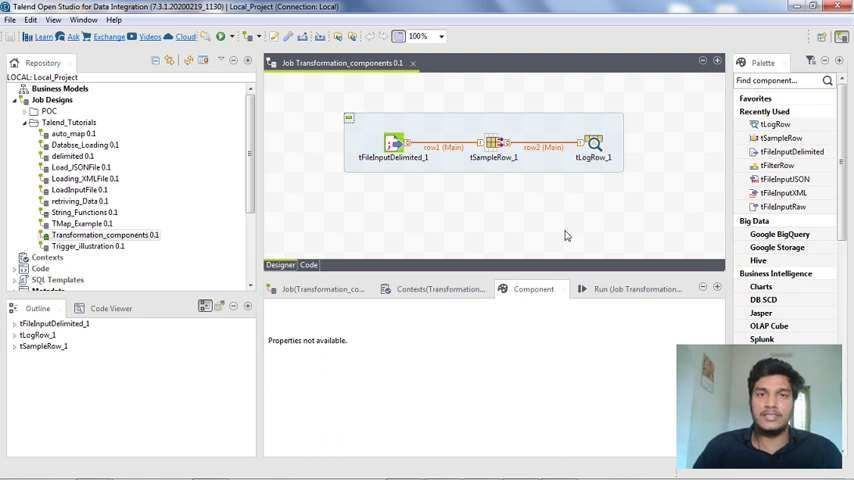
{"action": "mouse_move", "coordinate": [556, 228]}
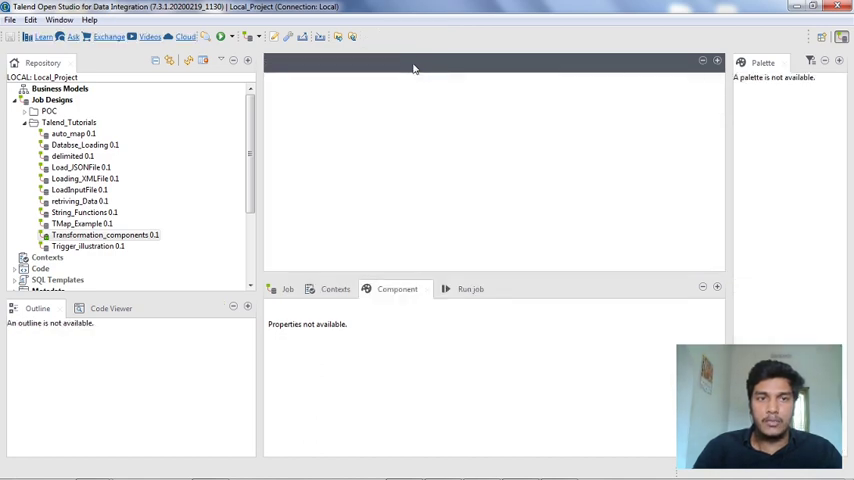
{"action": "mouse_move", "coordinate": [164, 172]}
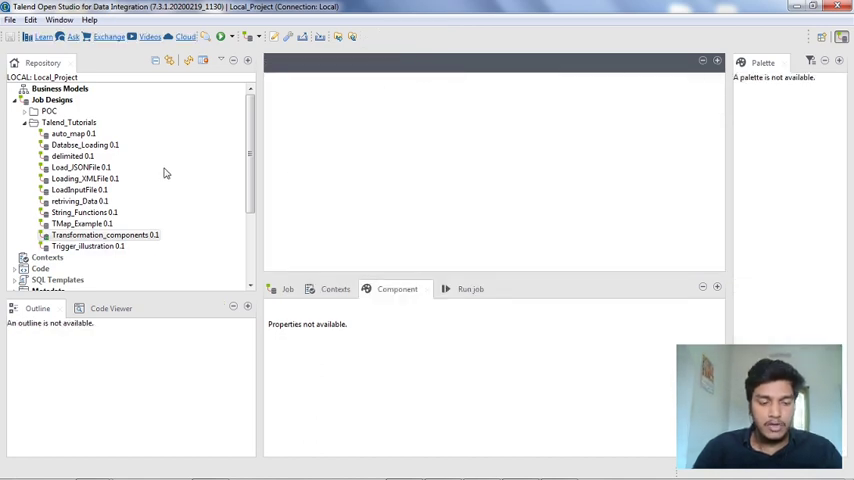
Start Build Job for Transformation_components 0.1 from the Repository's Job Designs.
{"action": "left_click", "coordinate": [104, 236]}
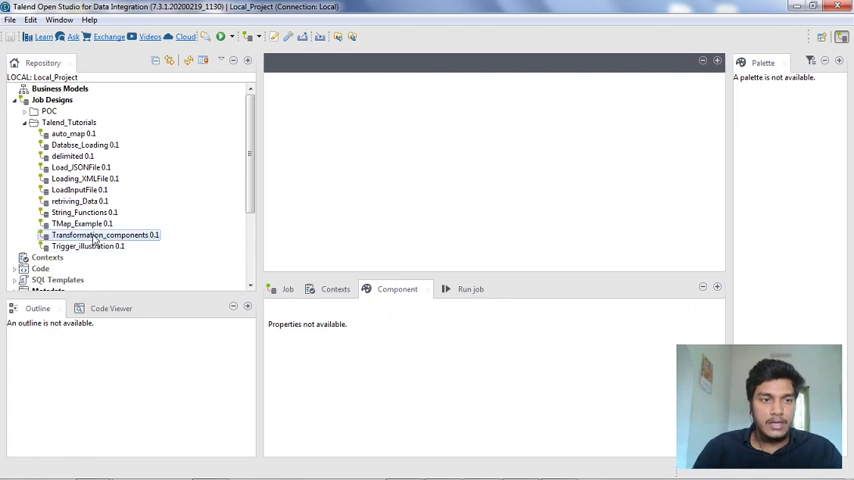
{"action": "right_click", "coordinate": [104, 236]}
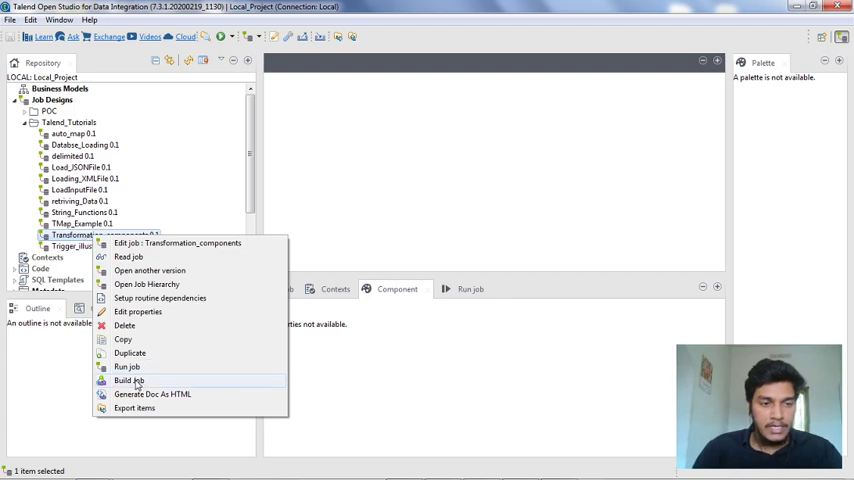
{"action": "mouse_move", "coordinate": [150, 382]}
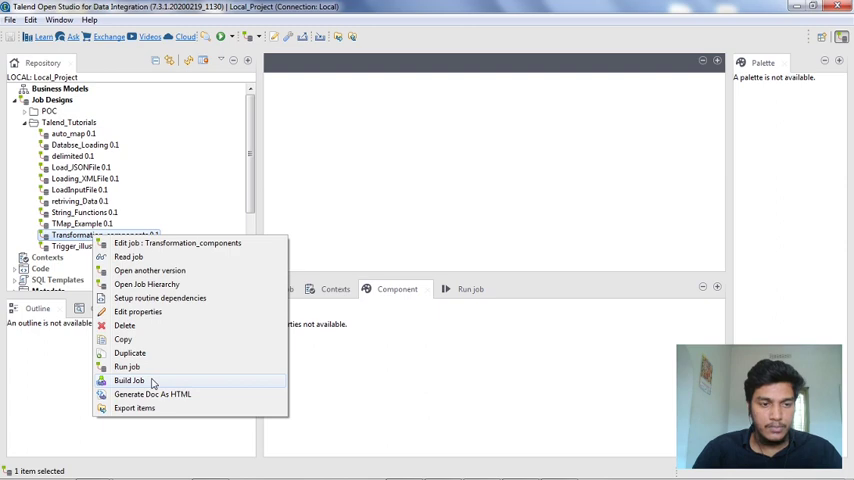
{"action": "left_click", "coordinate": [128, 380]}
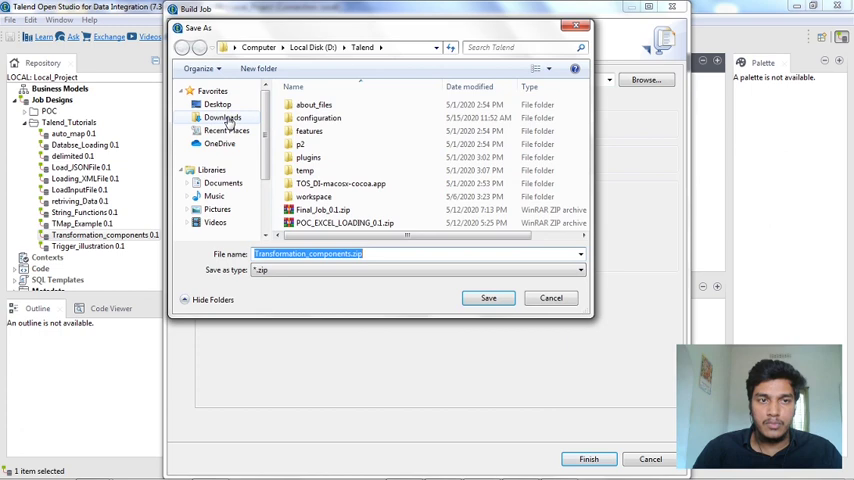
Browse the folders to pick D:\Talend as the destination for Transformation_components.zip.
{"action": "left_click", "coordinate": [216, 104]}
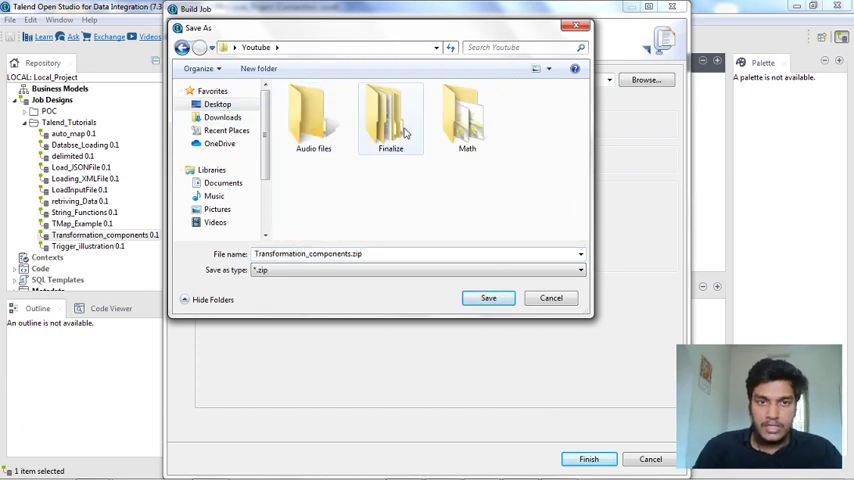
{"action": "double_click", "coordinate": [390, 116]}
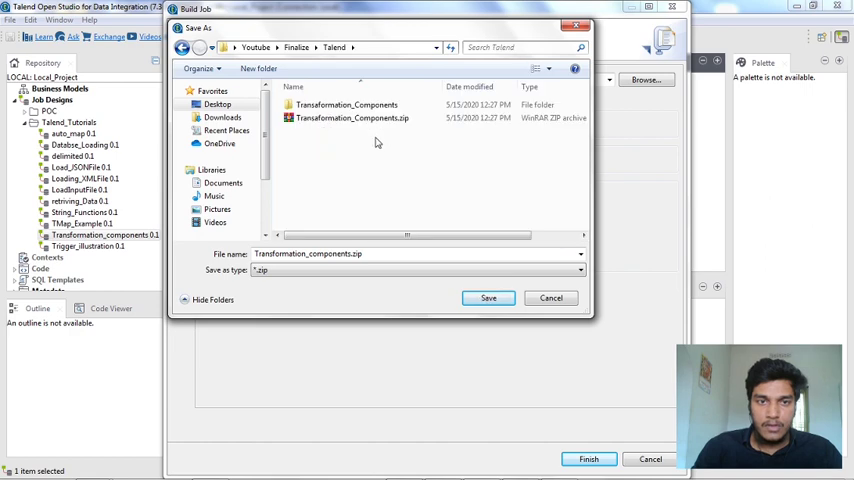
{"action": "left_click", "coordinate": [350, 252]}
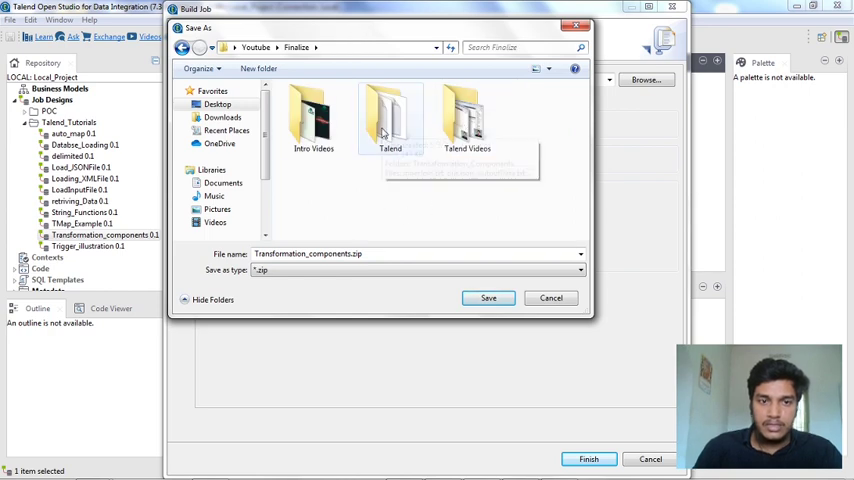
{"action": "double_click", "coordinate": [390, 116]}
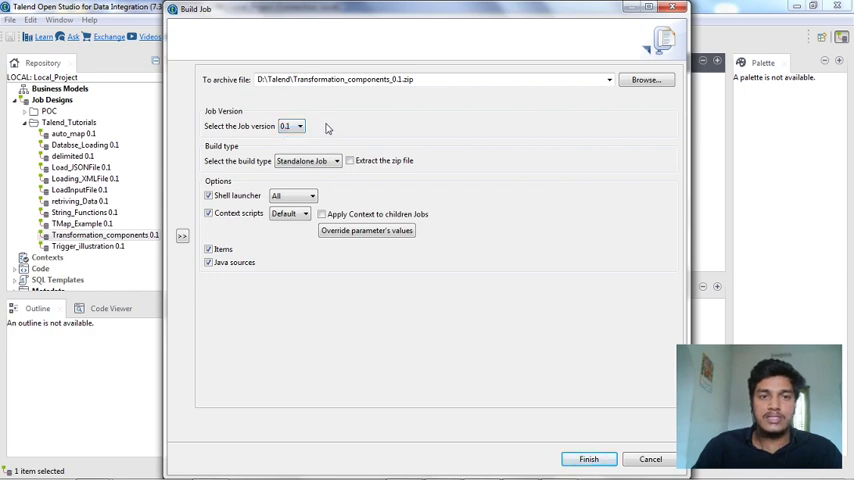
{"action": "mouse_move", "coordinate": [324, 128]}
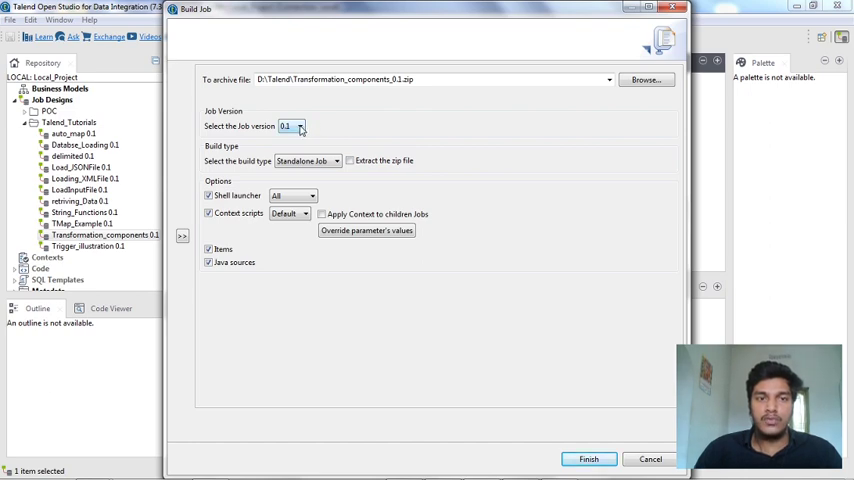
{"action": "left_click", "coordinate": [300, 126]}
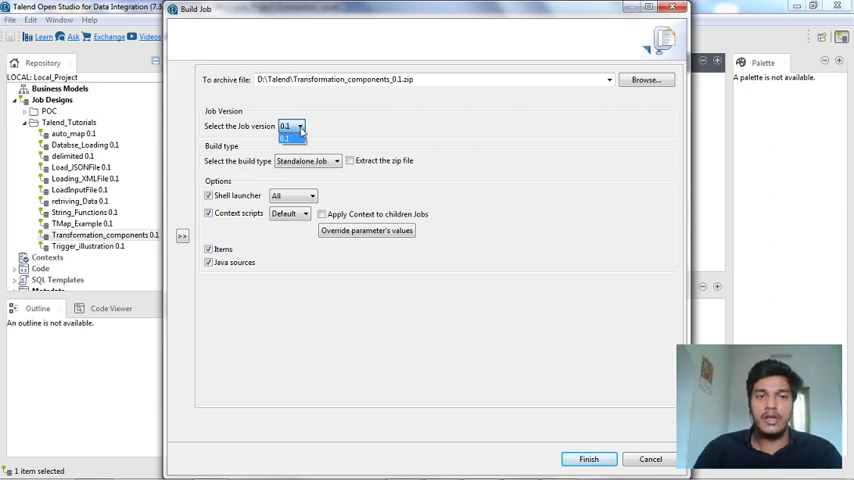
{"action": "left_click", "coordinate": [292, 126]}
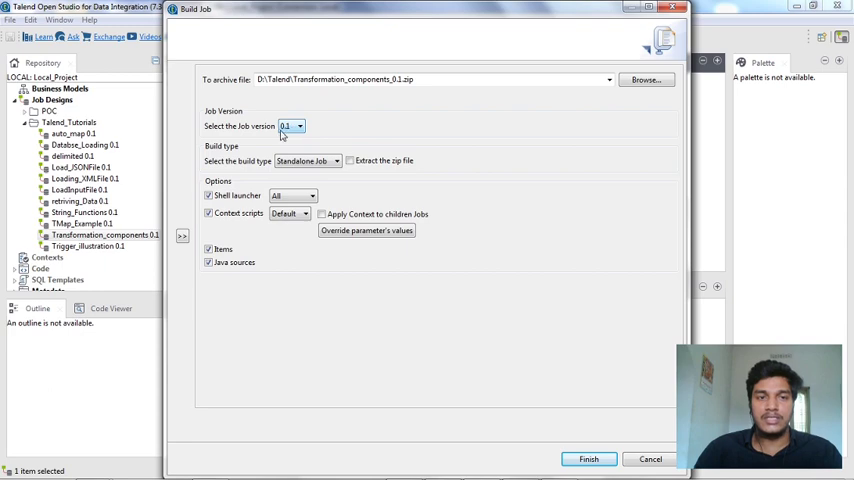
{"action": "mouse_move", "coordinate": [258, 160]}
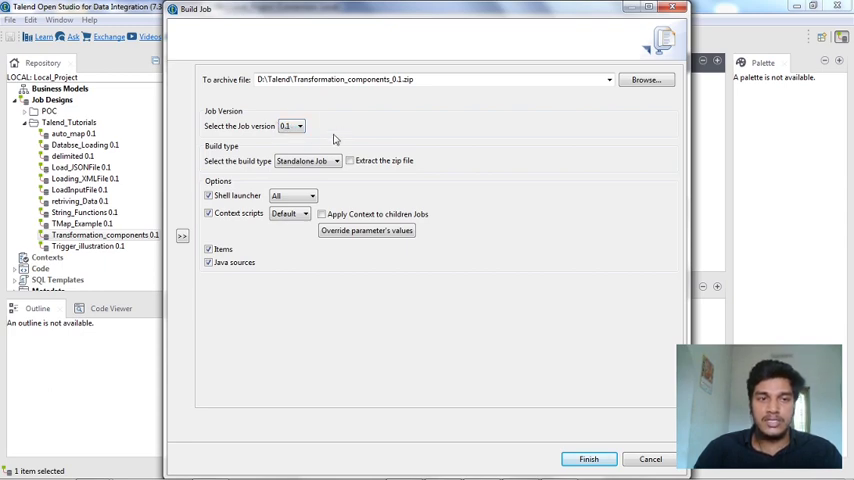
{"action": "left_click", "coordinate": [308, 160]}
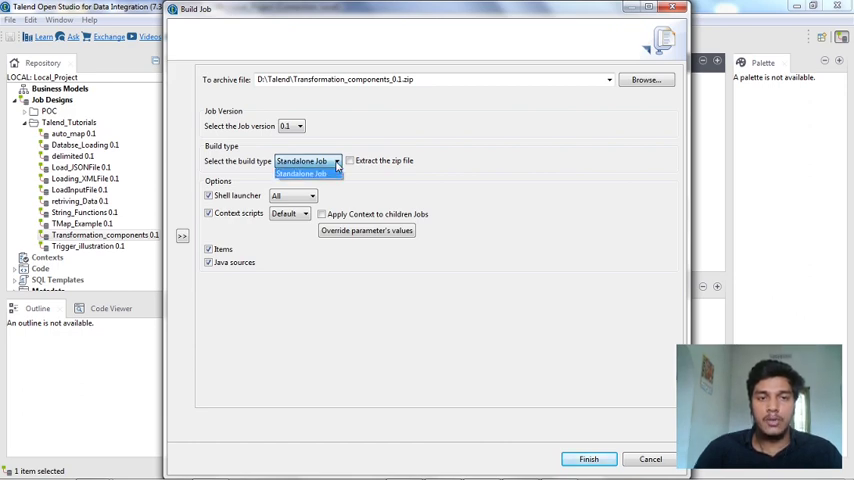
{"action": "left_click", "coordinate": [304, 172]}
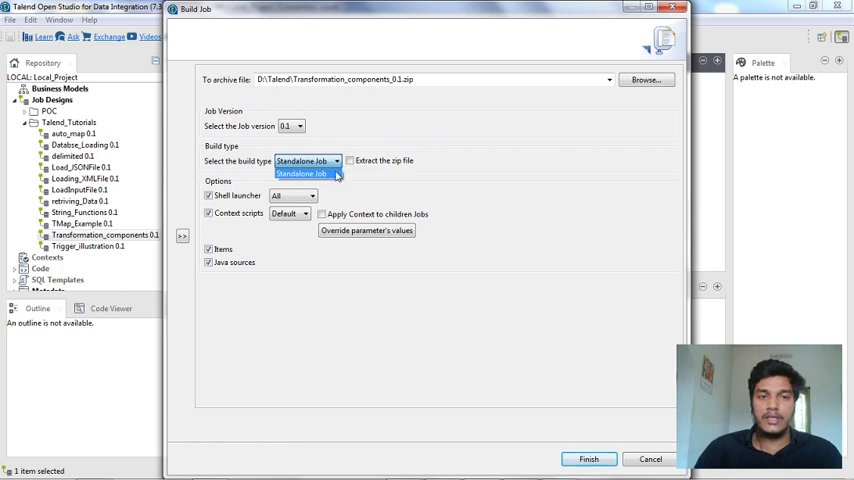
{"action": "mouse_move", "coordinate": [334, 176]}
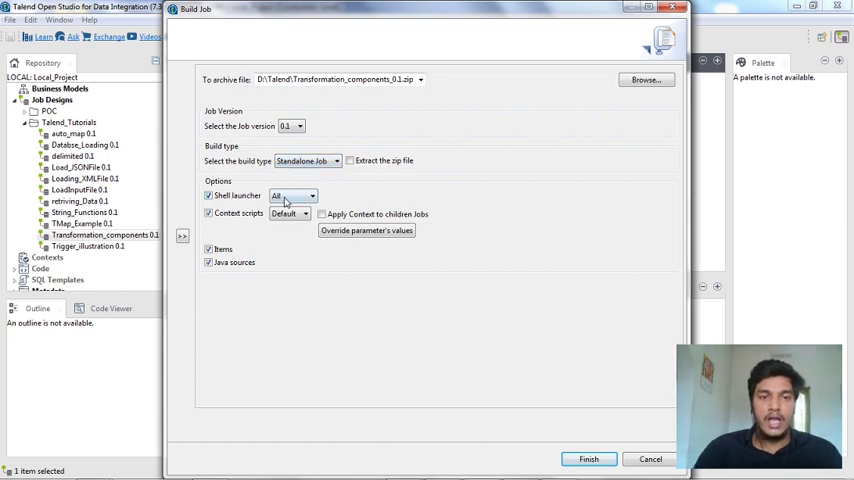
{"action": "left_click", "coordinate": [304, 196]}
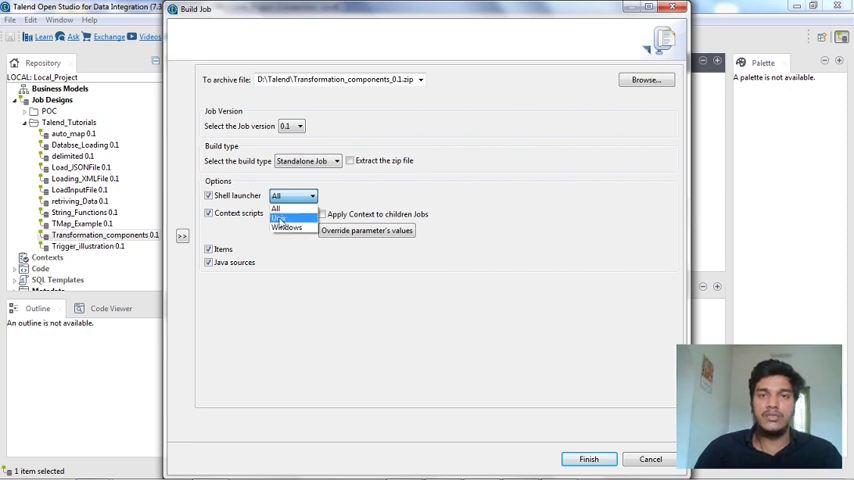
{"action": "mouse_move", "coordinate": [284, 260]}
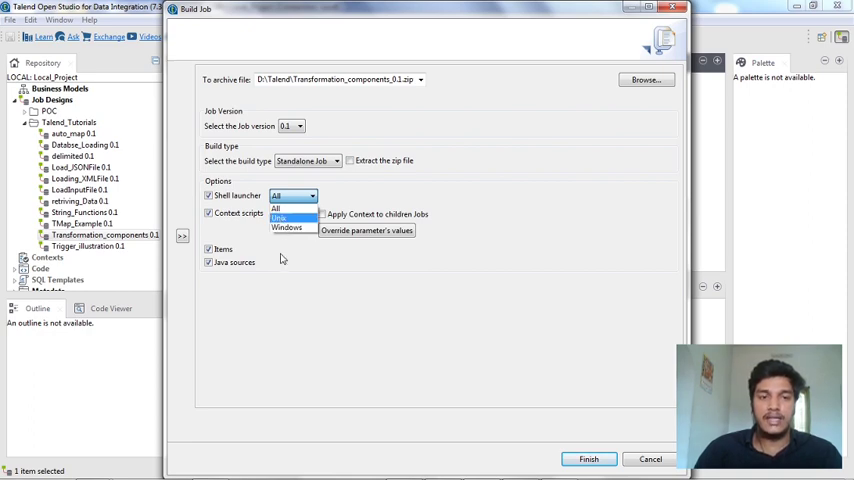
{"action": "left_click", "coordinate": [290, 212]}
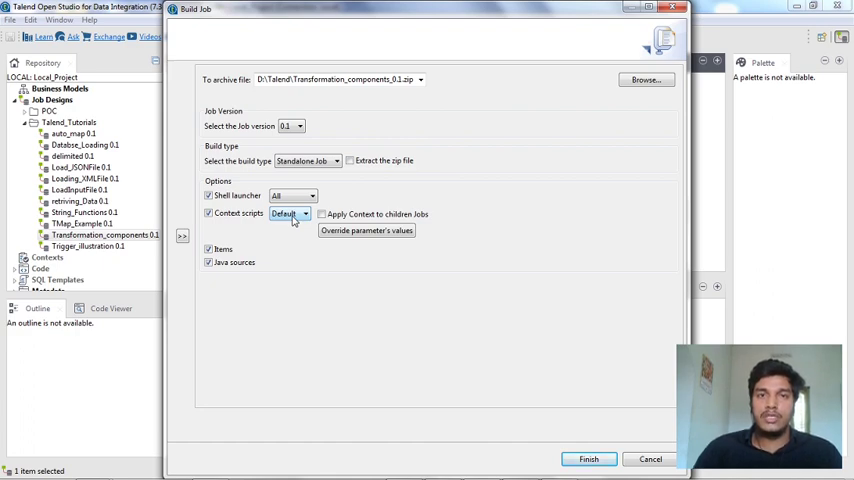
{"action": "left_click", "coordinate": [298, 212]}
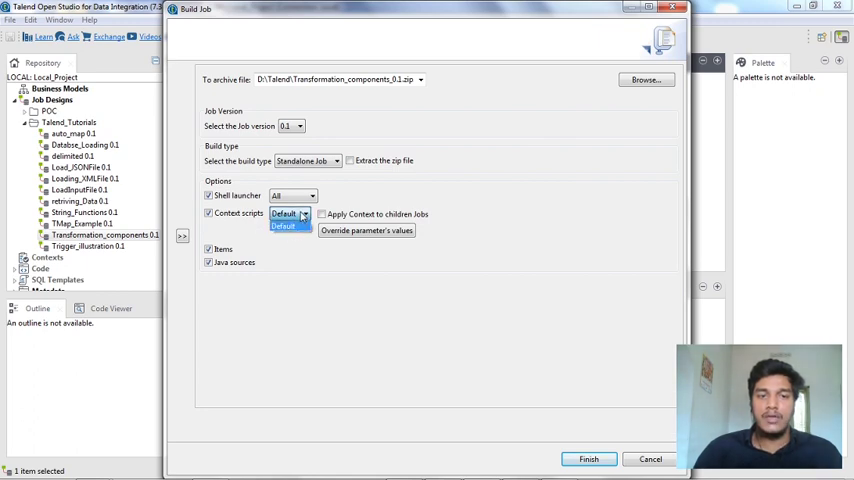
{"action": "left_click", "coordinate": [284, 220]}
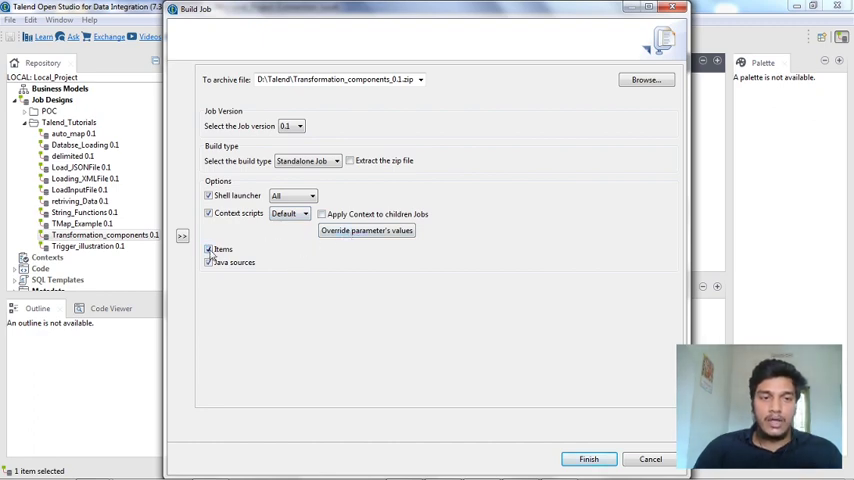
Exclude Items and Java sources and finish building the job archive.
{"action": "left_click", "coordinate": [208, 250]}
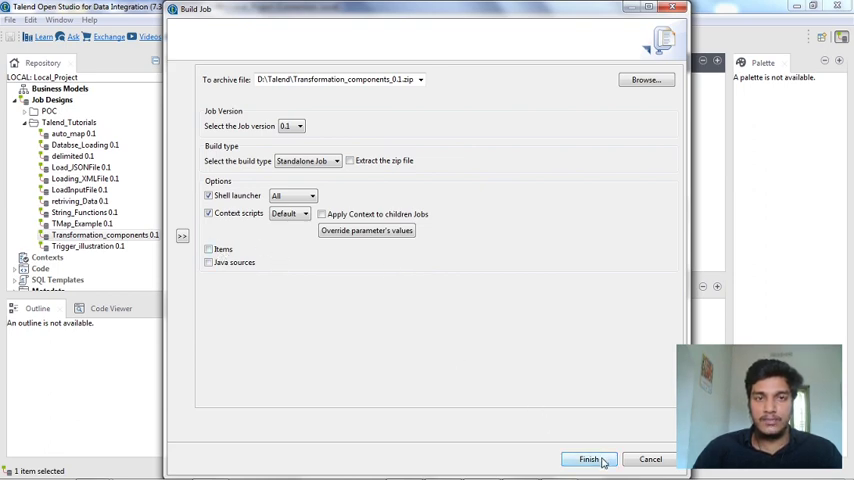
{"action": "left_click", "coordinate": [588, 460]}
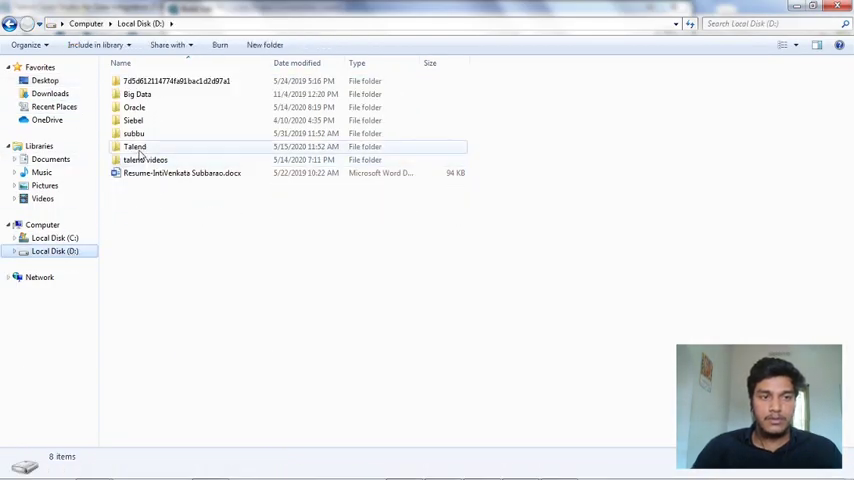
Locate Transformation_components_0.1.zip in D:\Talend and bring up its file actions.
{"action": "double_click", "coordinate": [136, 148]}
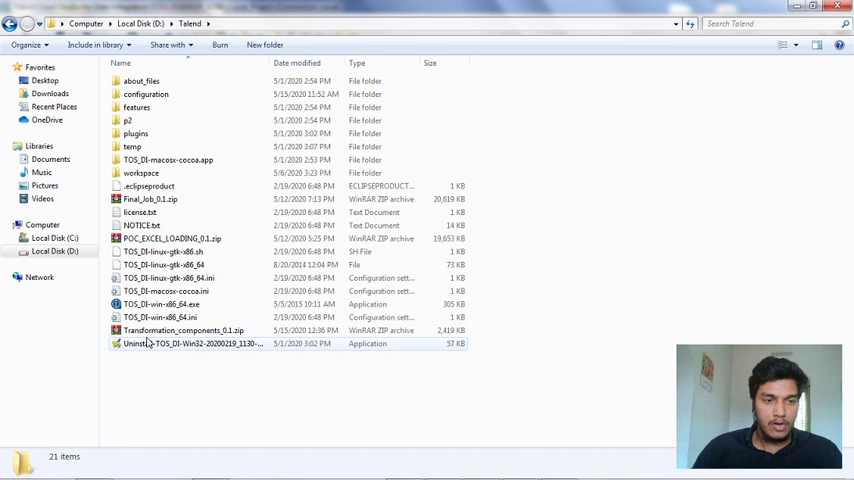
{"action": "left_click", "coordinate": [184, 330]}
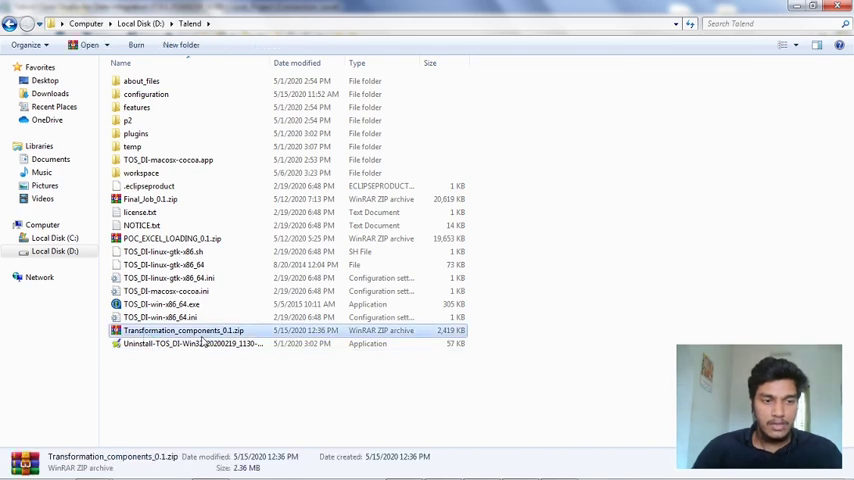
{"action": "right_click", "coordinate": [184, 330]}
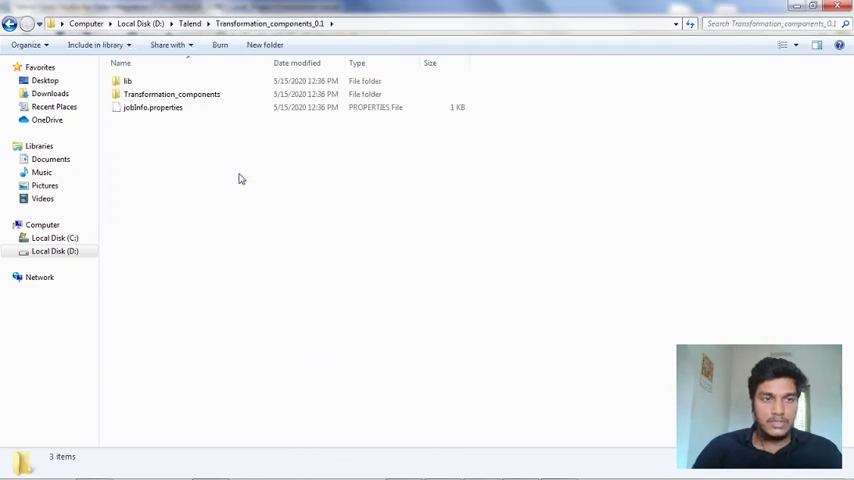
{"action": "mouse_move", "coordinate": [172, 94]}
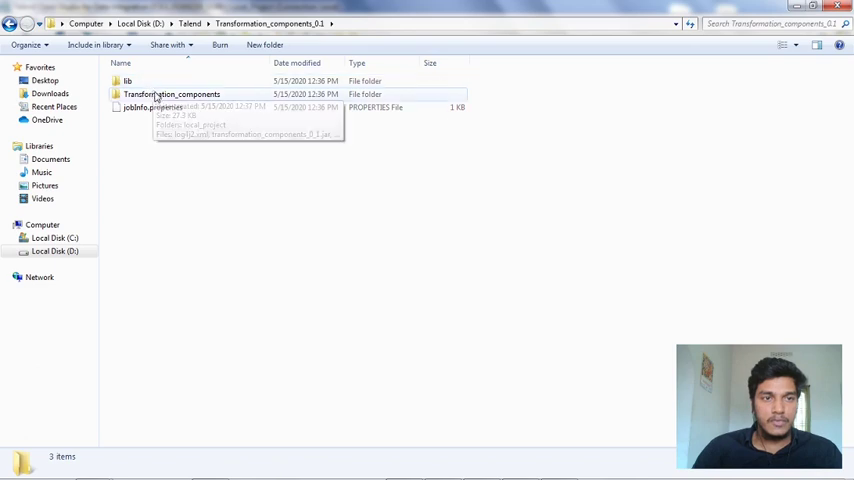
Open the extracted Transformation_components folder and locate Transformation_components_run.bat.
{"action": "double_click", "coordinate": [172, 94]}
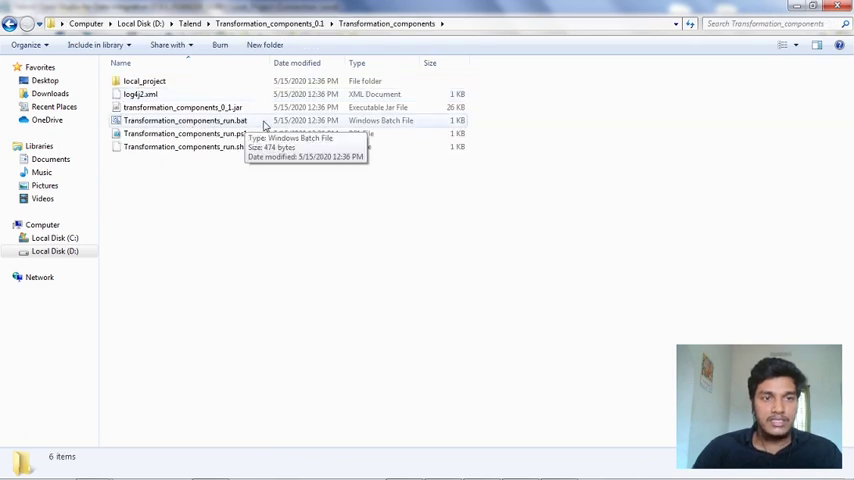
{"action": "left_click", "coordinate": [184, 120]}
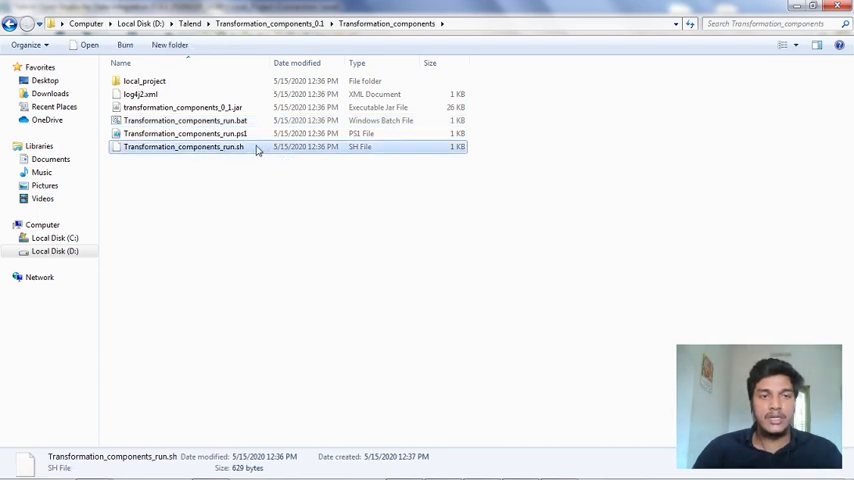
{"action": "mouse_move", "coordinate": [256, 148]}
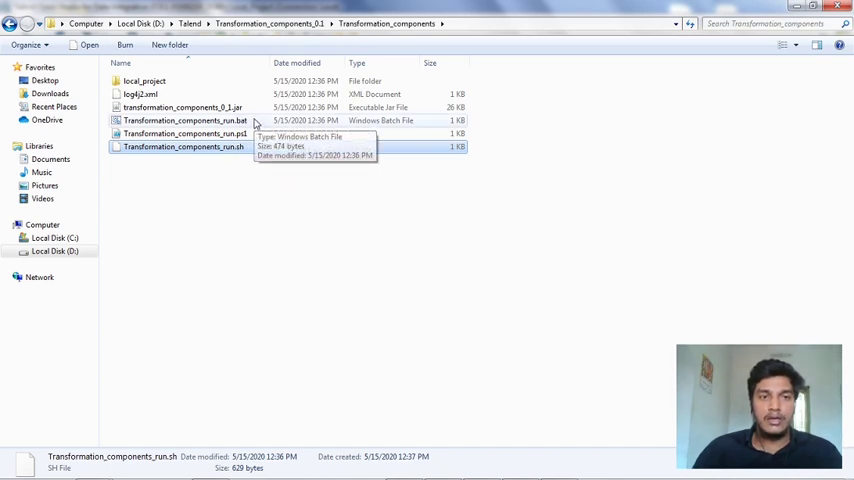
{"action": "left_click", "coordinate": [184, 120]}
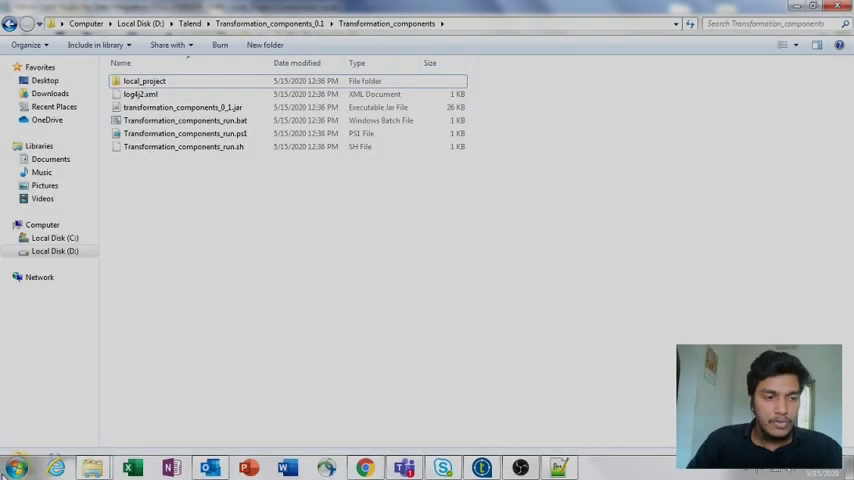
Launch a new Command Prompt via the Start menu search for cmd.
{"action": "left_click", "coordinate": [14, 468]}
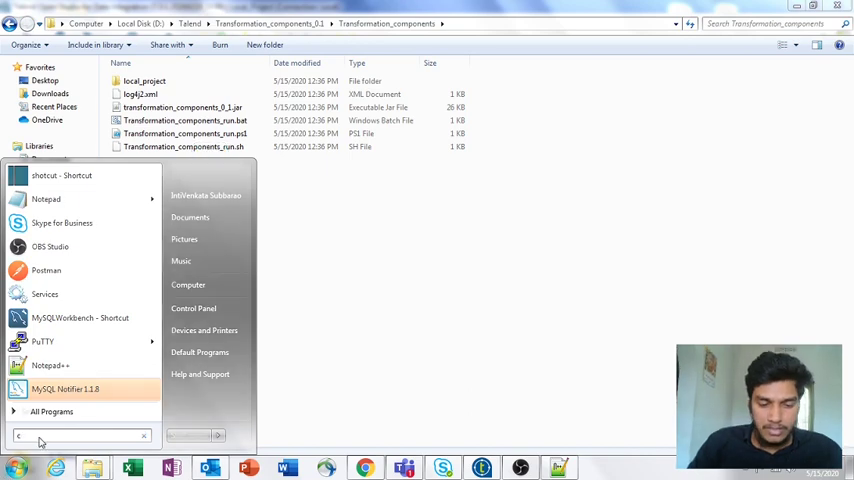
{"action": "type", "text": "cmd"}
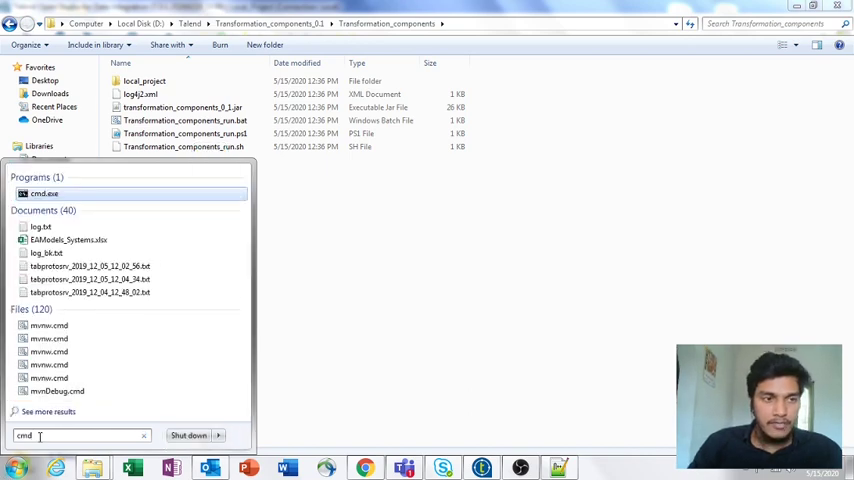
{"action": "left_click", "coordinate": [44, 192]}
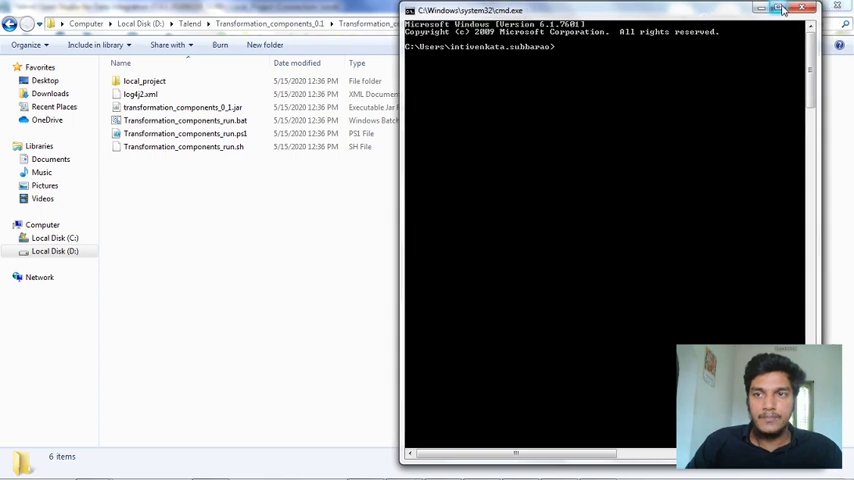
Drag Transformation_components_run.bat into the prompt so its full path is entered.
{"action": "left_click", "coordinate": [184, 120]}
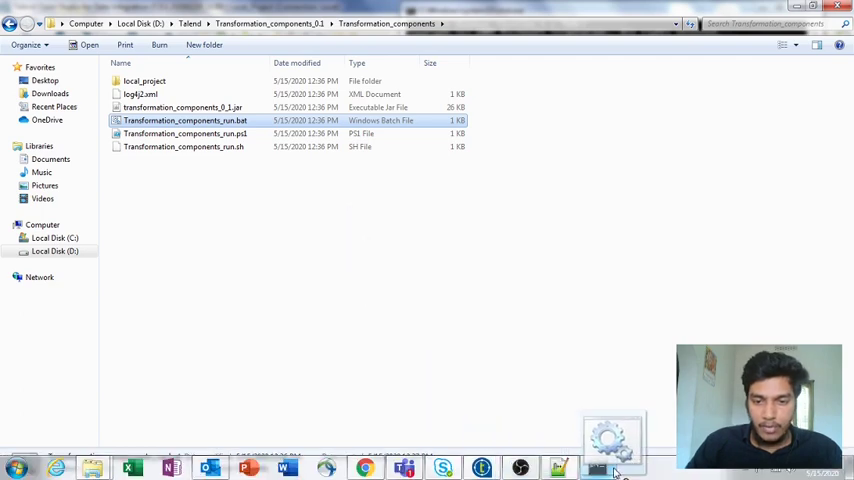
{"action": "double_click", "coordinate": [184, 120]}
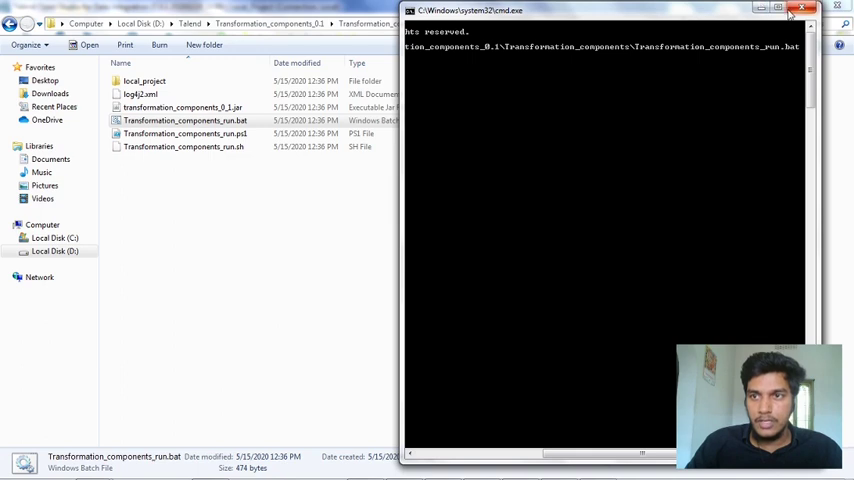
Bring the Command Prompt forward to execute Transformation_components_run.bat.
{"action": "left_click", "coordinate": [788, 12]}
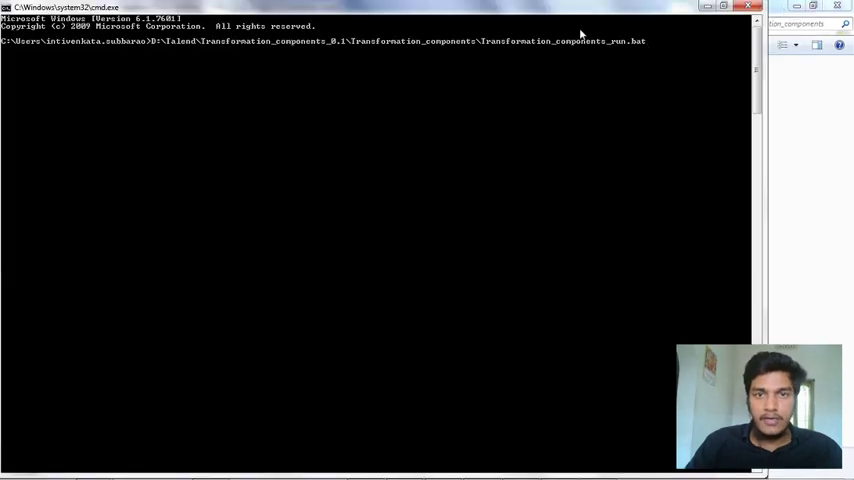
{"action": "mouse_move", "coordinate": [656, 48]}
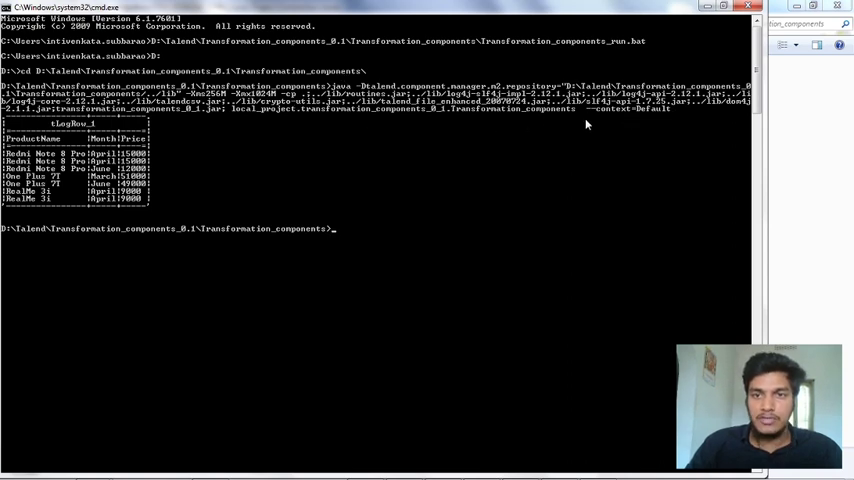
{"action": "mouse_move", "coordinate": [672, 114]}
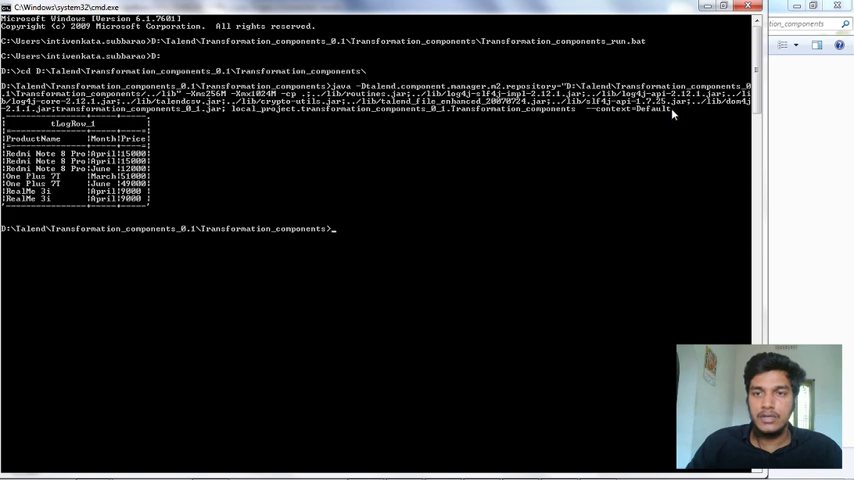
{"action": "mouse_move", "coordinate": [640, 112]}
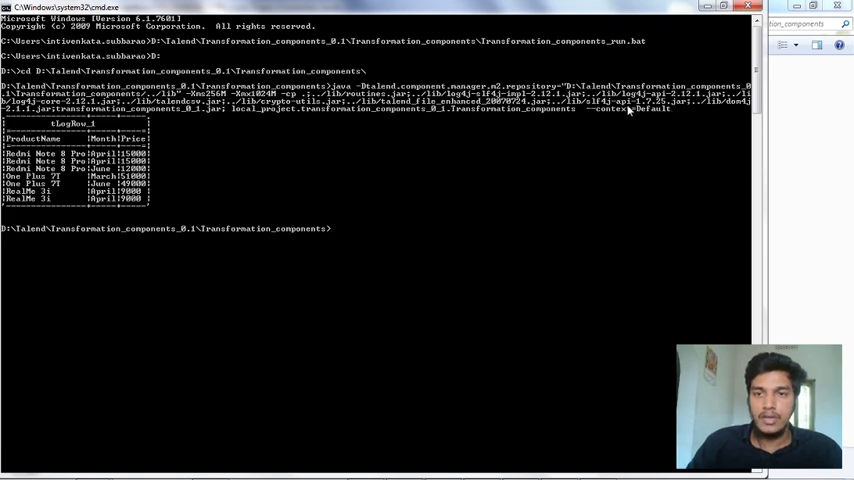
{"action": "mouse_move", "coordinate": [664, 112]}
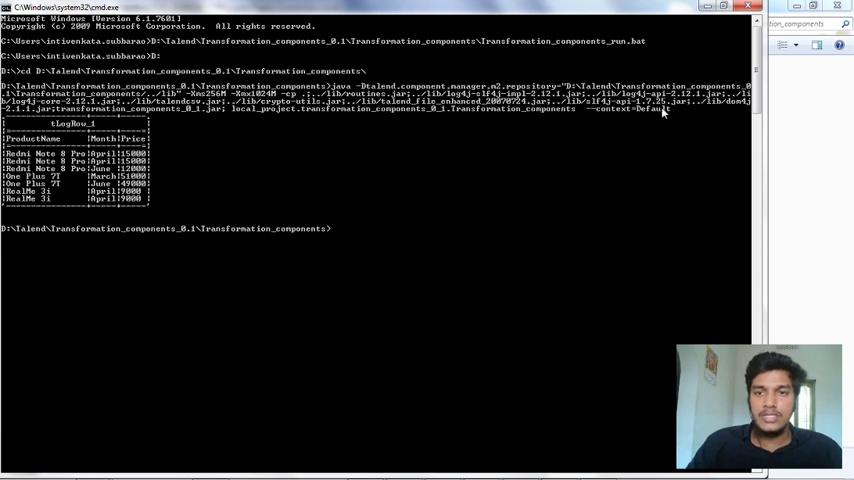
{"action": "mouse_move", "coordinate": [670, 112]}
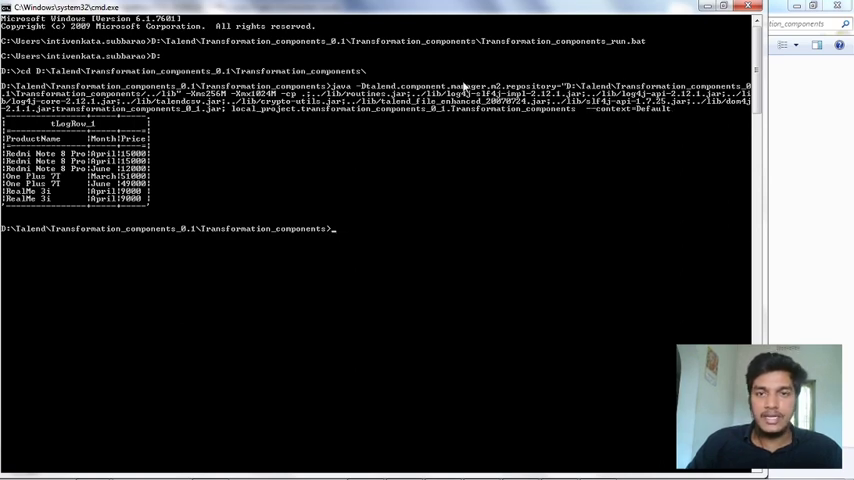
{"action": "mouse_move", "coordinate": [672, 112]}
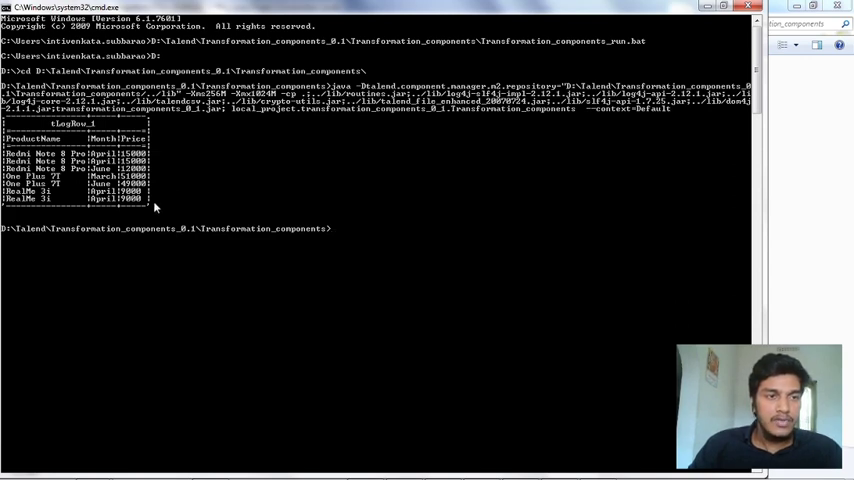
{"action": "mouse_move", "coordinate": [202, 156]}
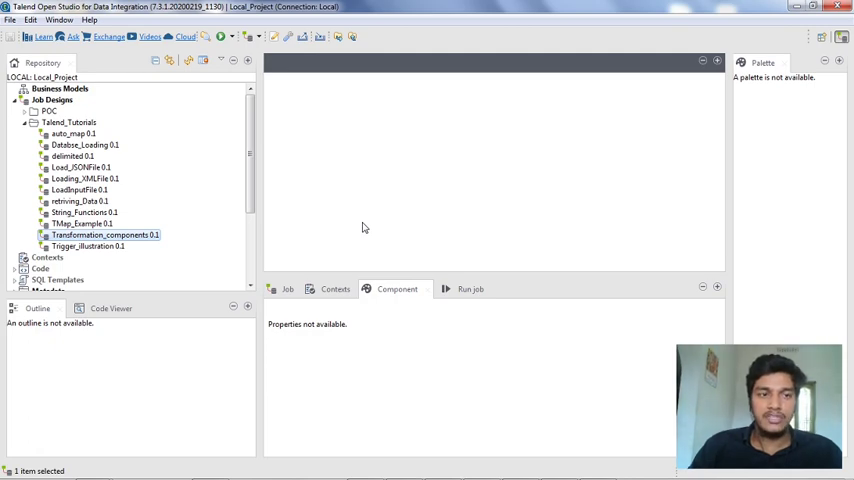
{"action": "mouse_move", "coordinate": [352, 196]}
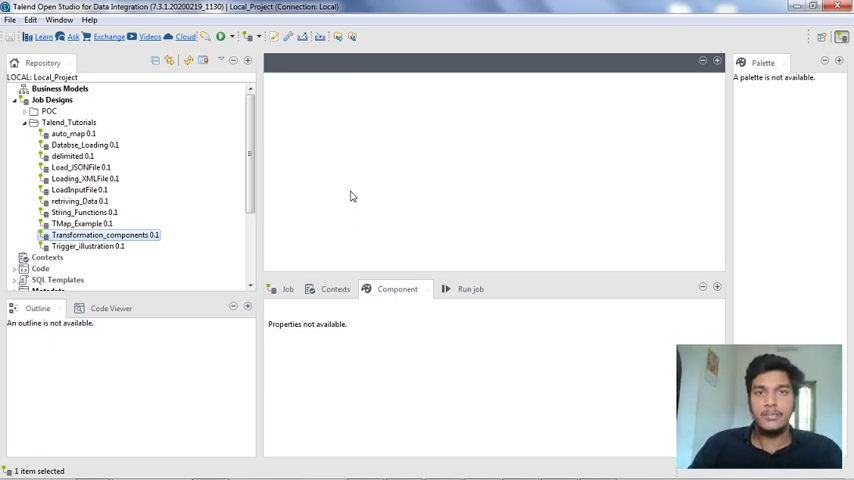